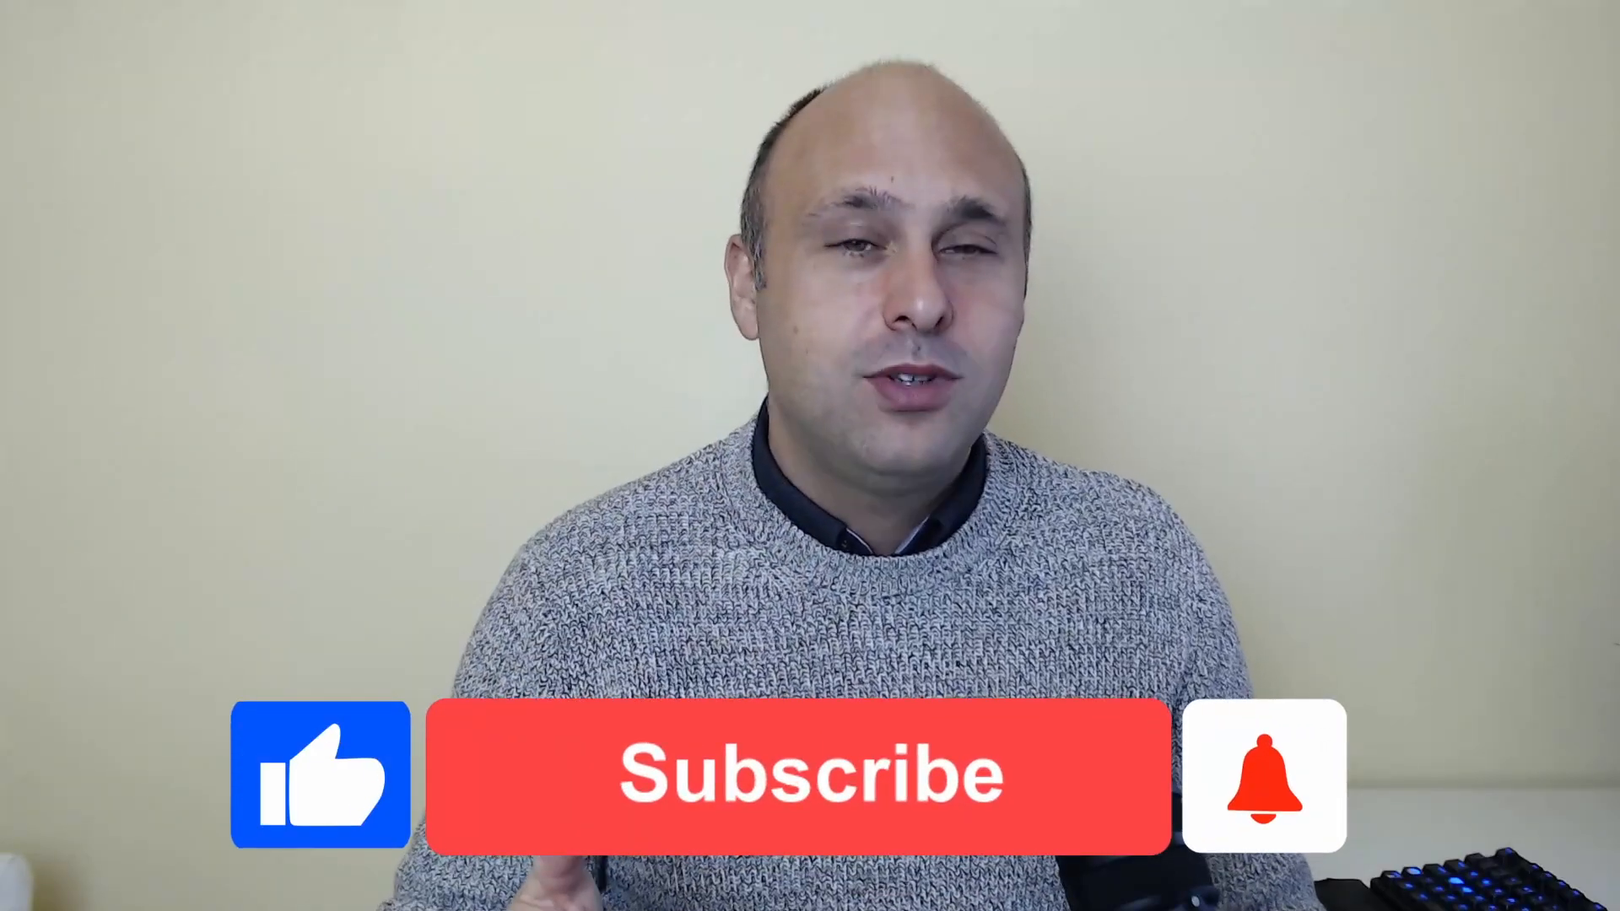
pyautogui.click(808, 775)
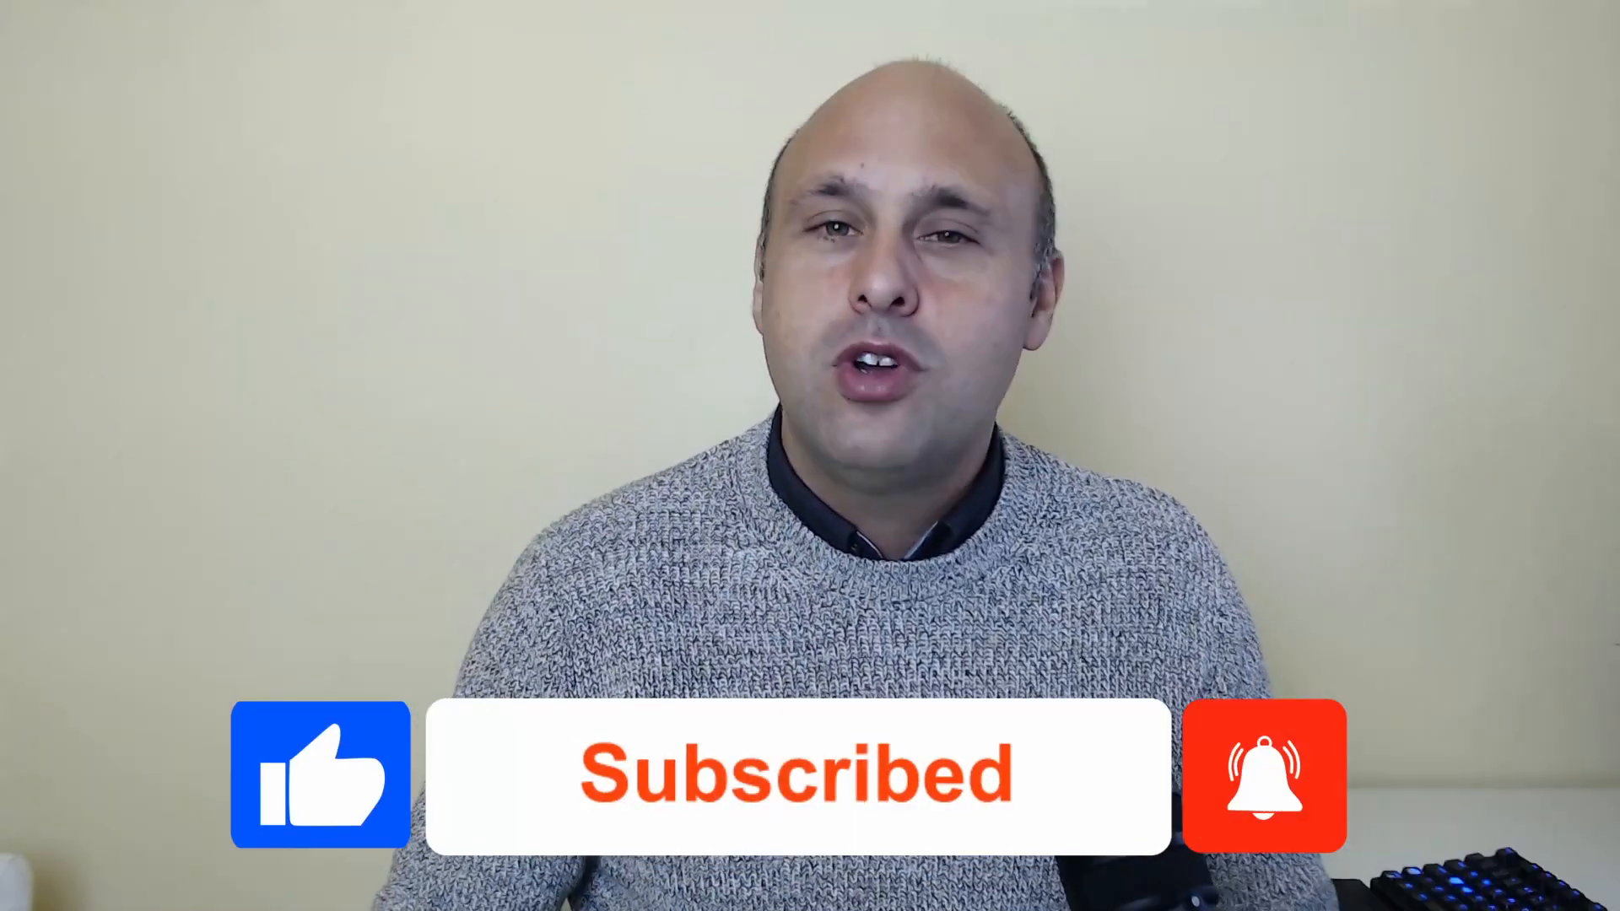